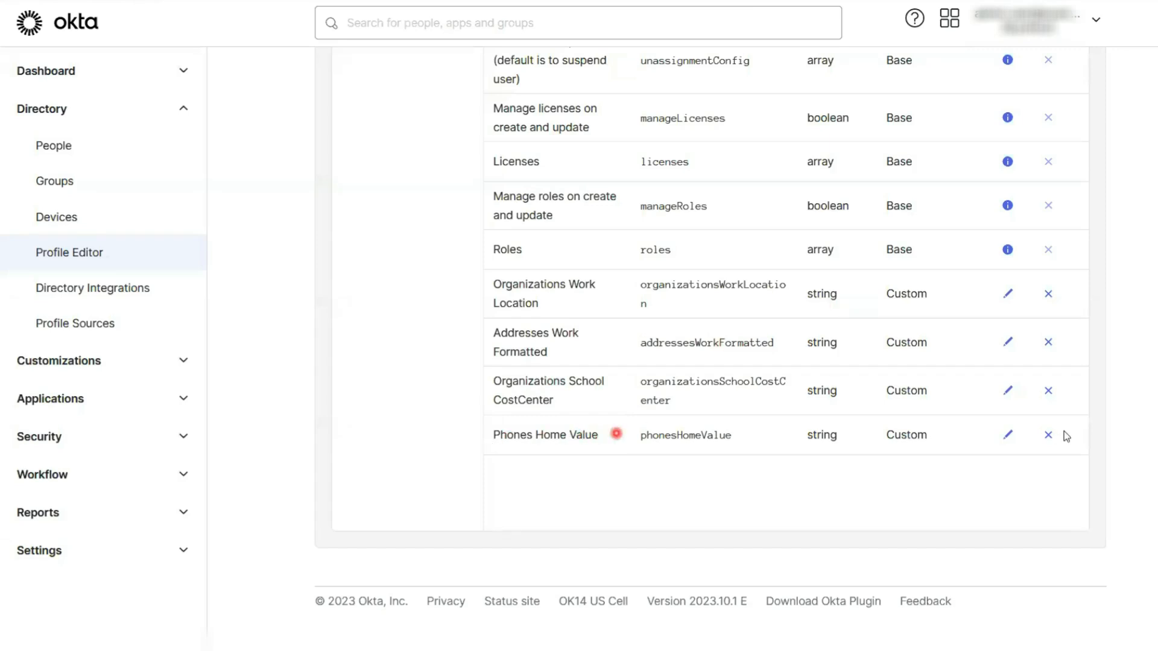
Step: Attempt to delete Phones Home Value and hit the error that it populates user.secondPhone
left_click(1048, 435)
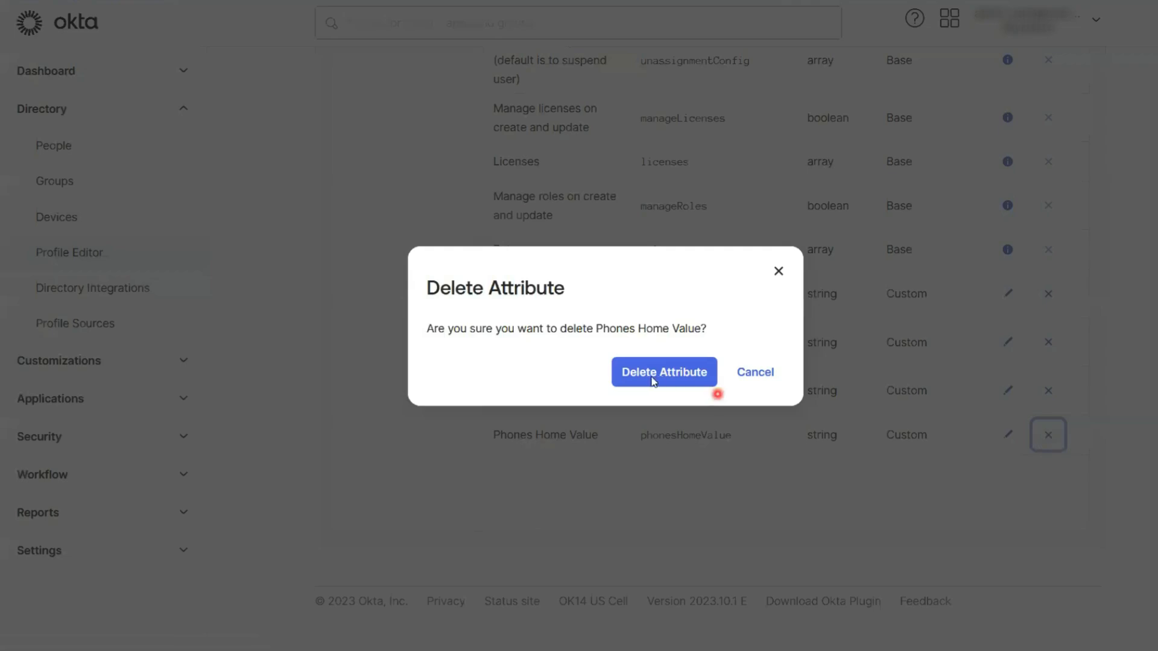
left_click(662, 371)
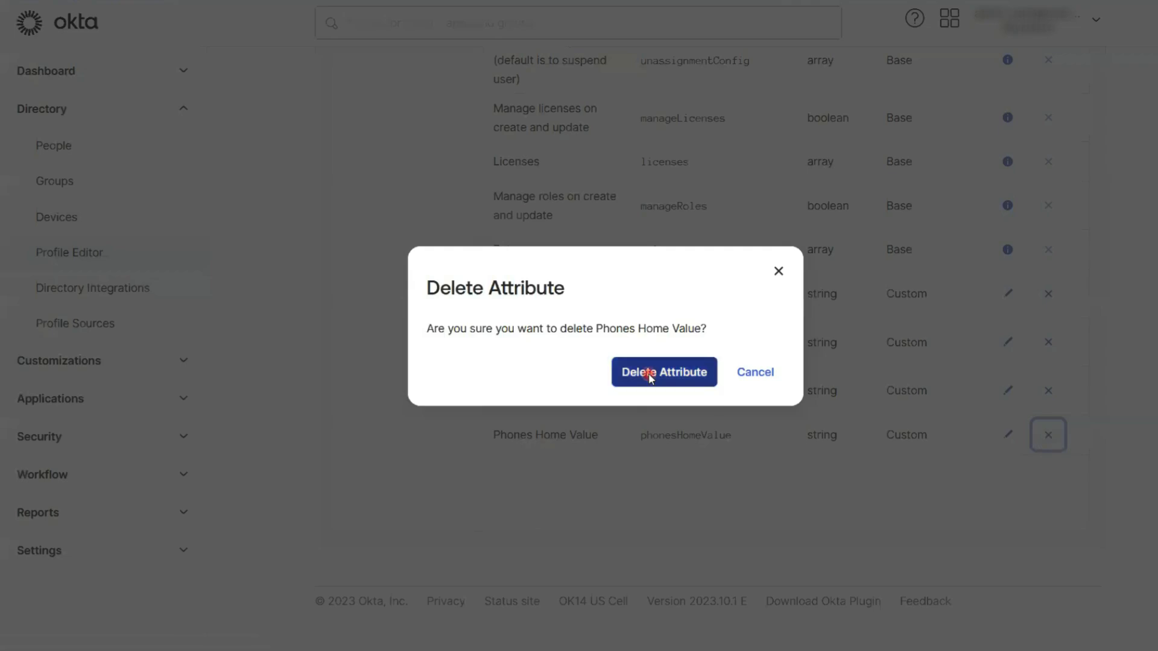
left_click(663, 371)
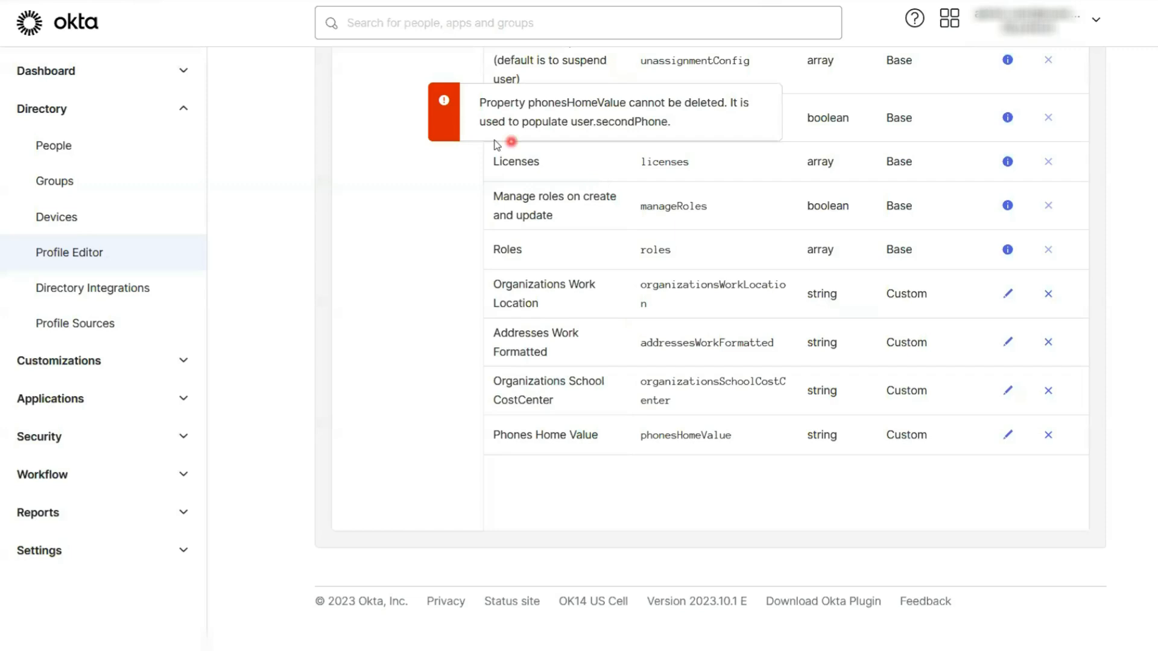
mouse_move(485, 134)
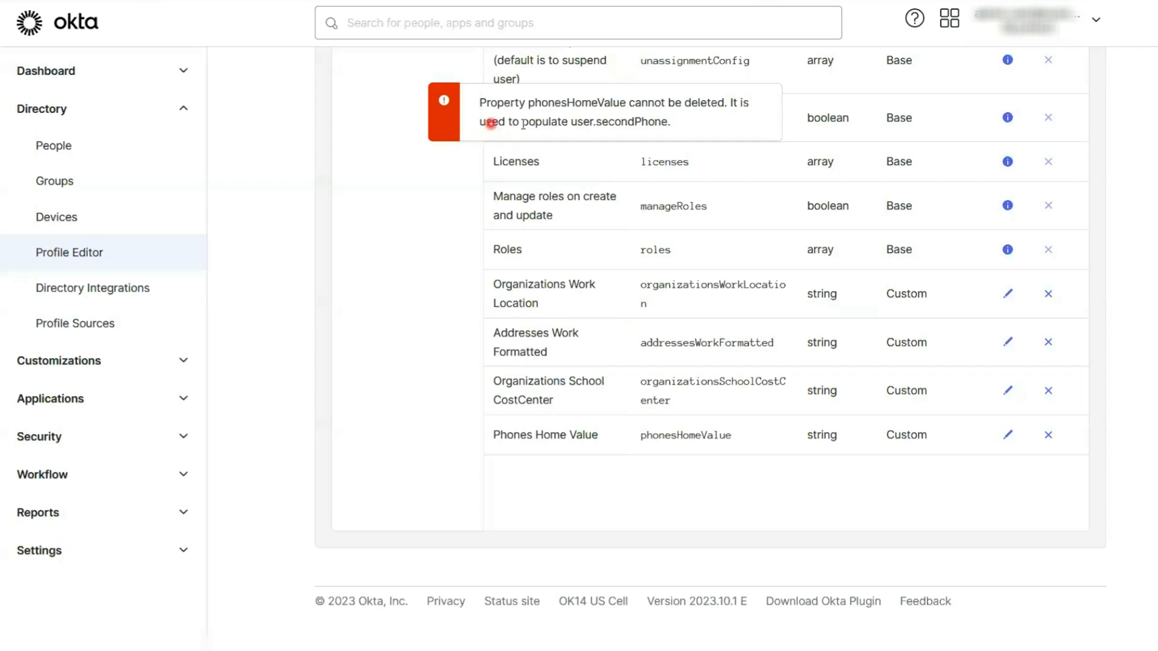
mouse_move(664, 123)
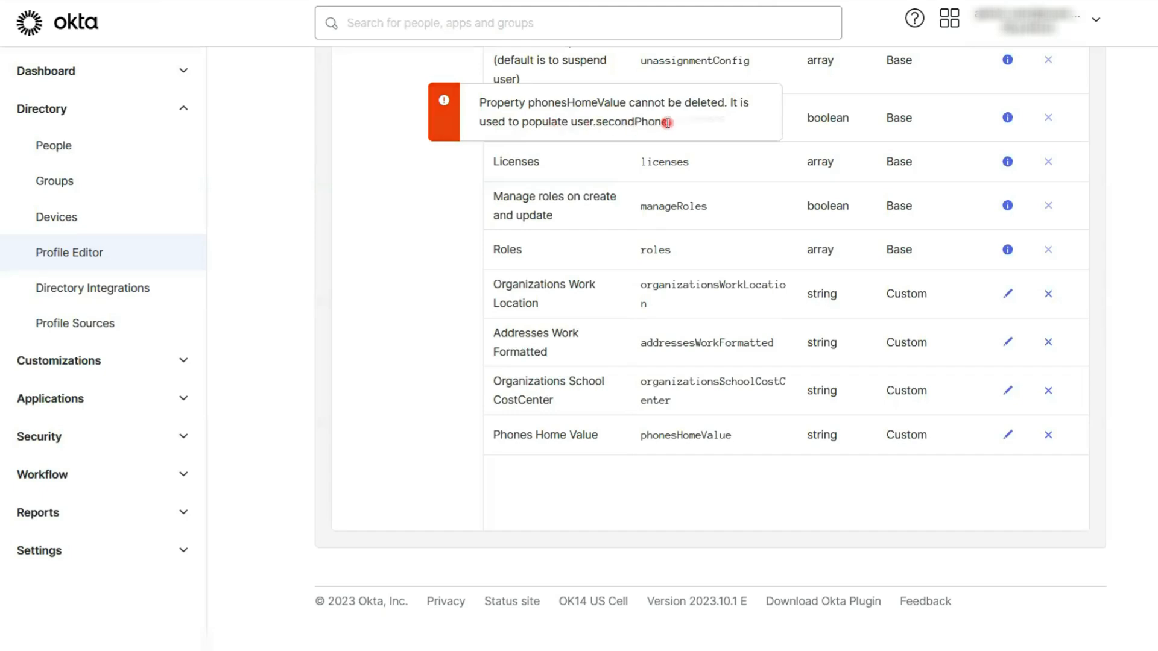
Step: View the Google Workspace to Okta User mappings down to the secondPhone row fed by appuser.phonesHomeValue
scroll("up", 3)
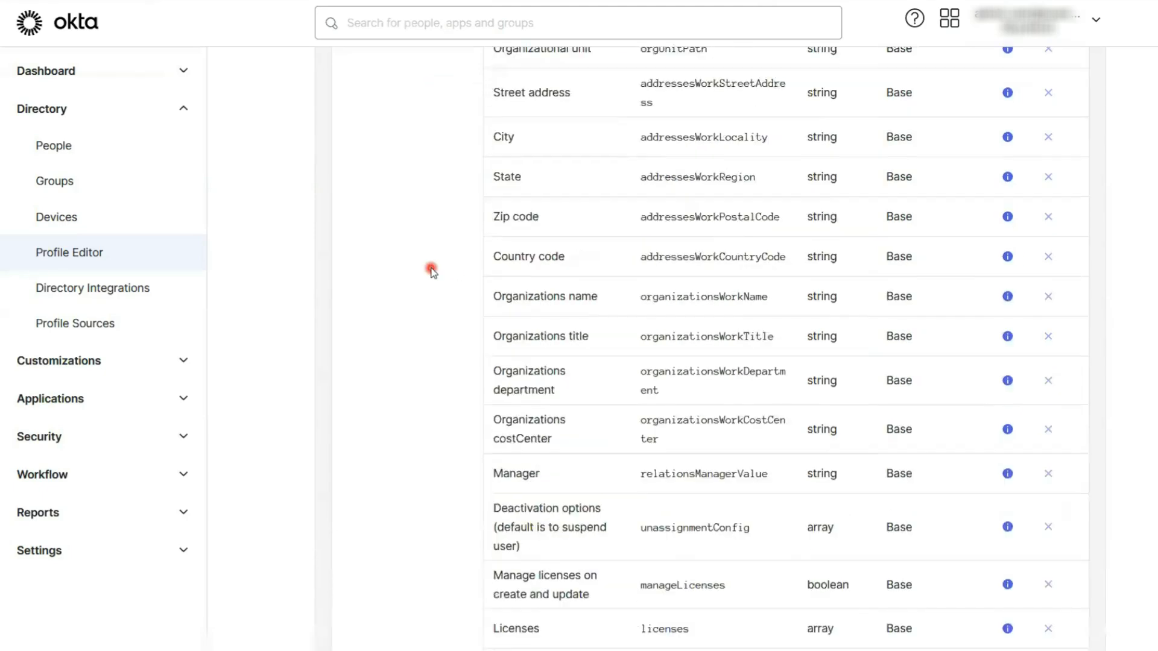
scroll("up", 3)
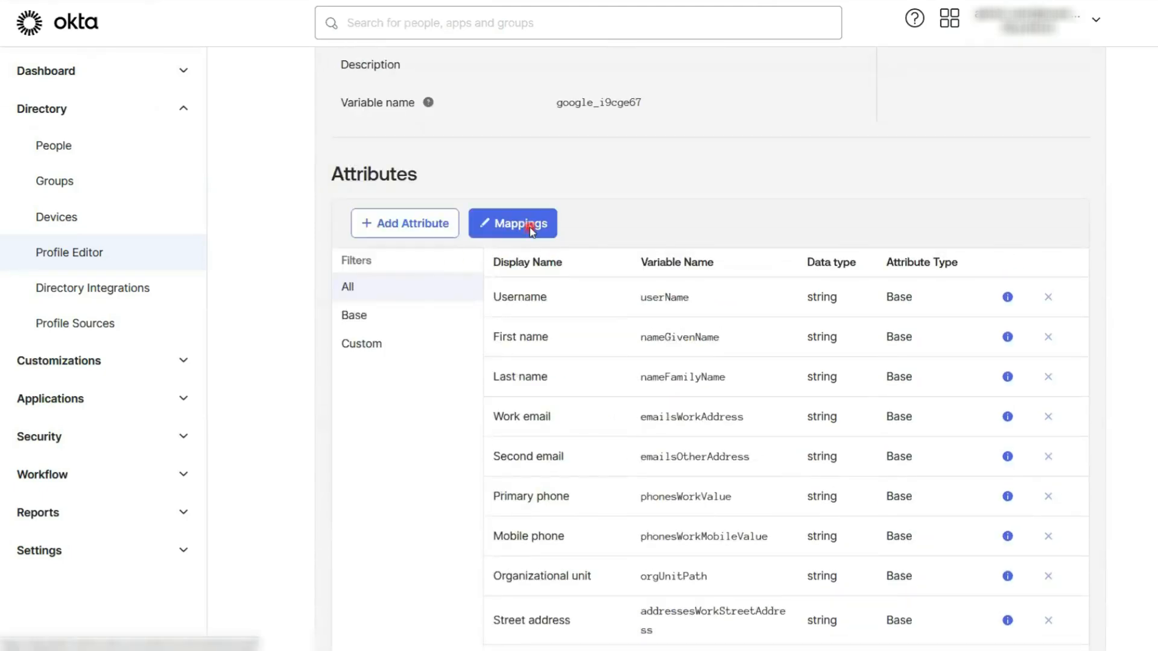
left_click(512, 224)
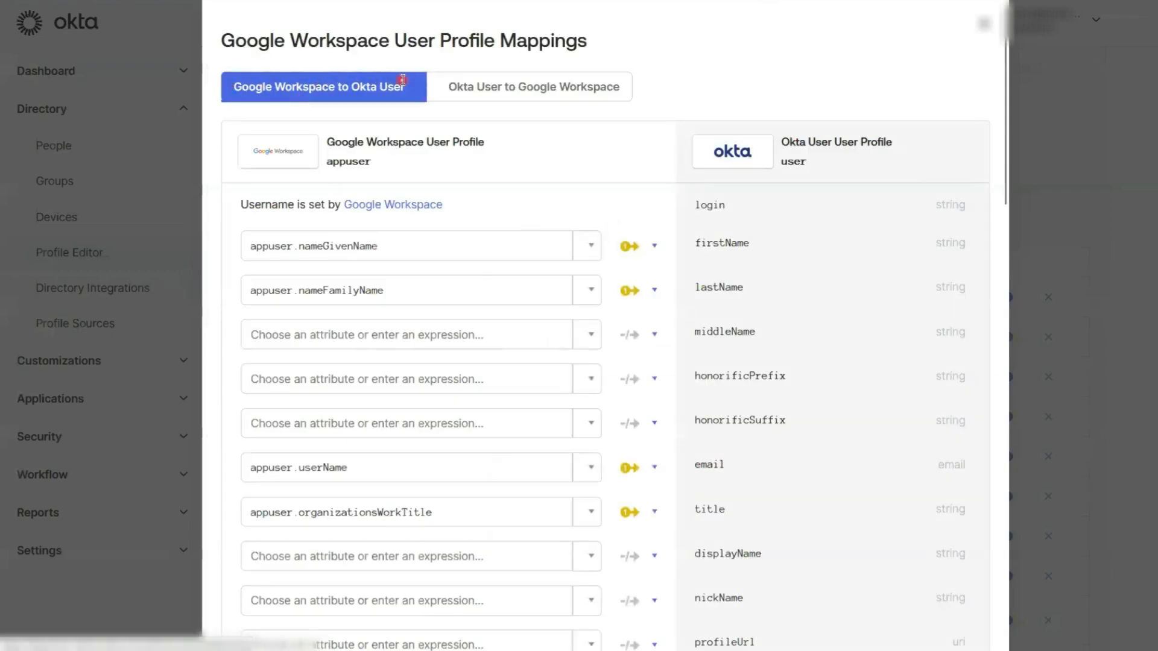
mouse_move(796, 368)
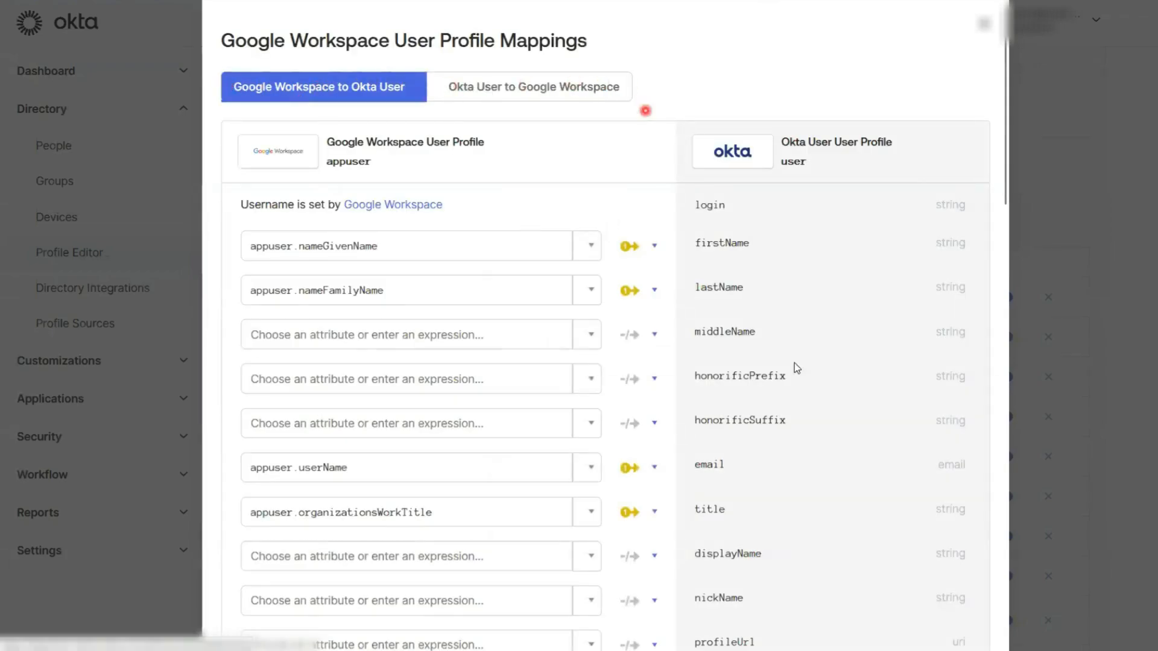
scroll("down", 3)
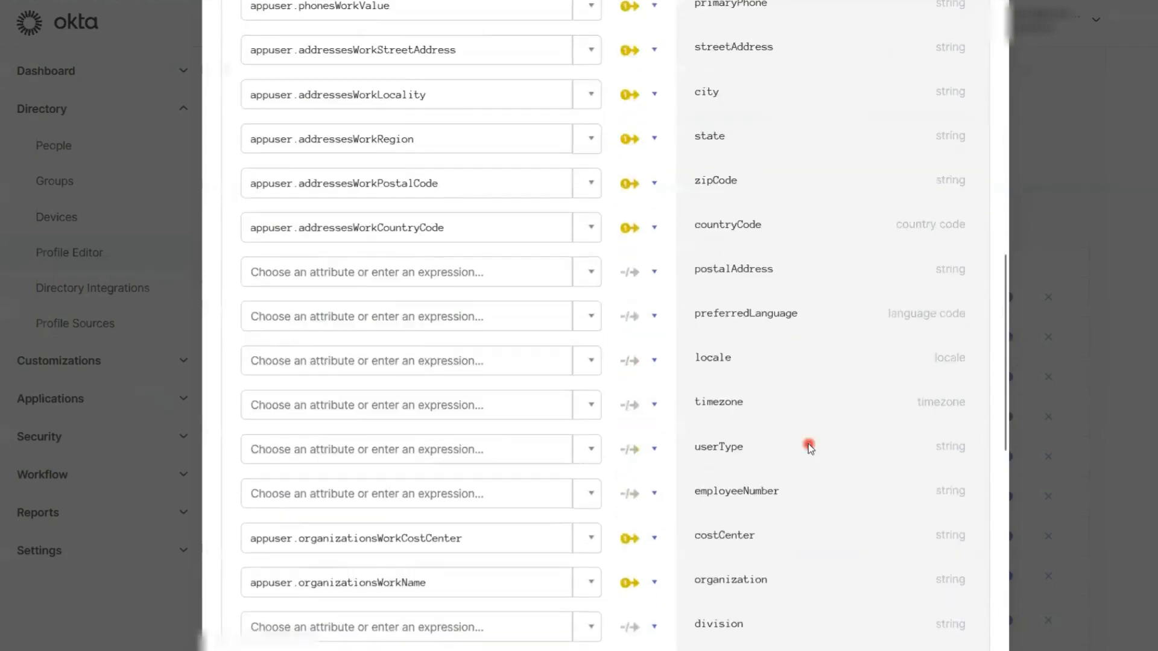
scroll("down", 3)
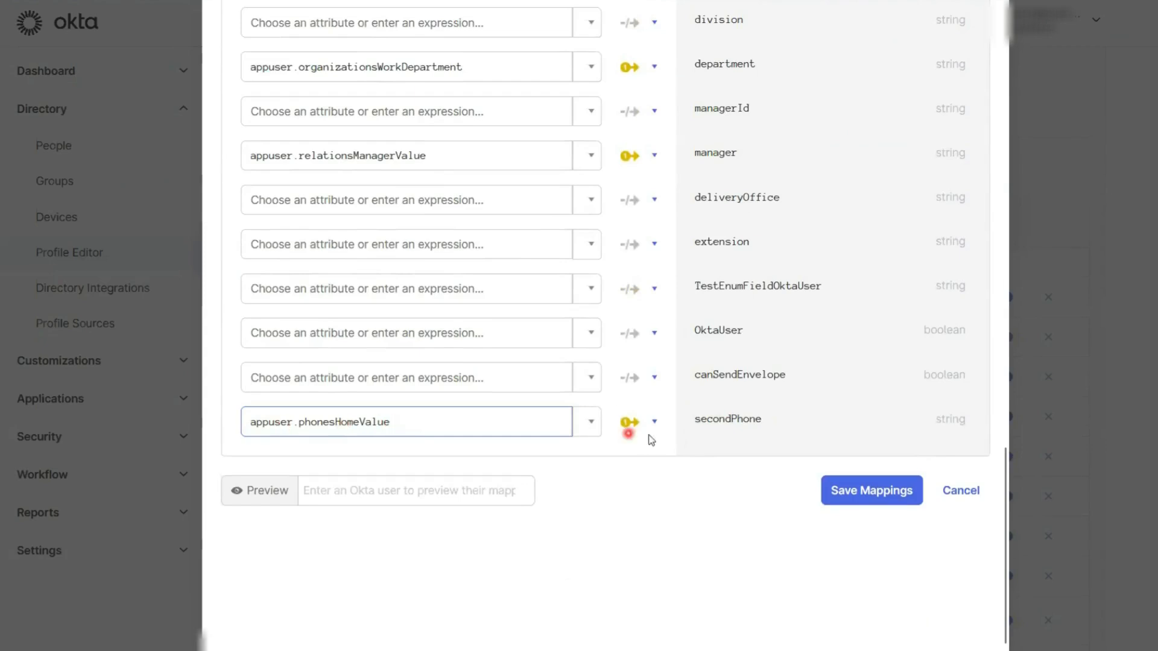
Step: Set secondPhone to Do not map, save the mappings and apply updates to all users
left_click(652, 423)
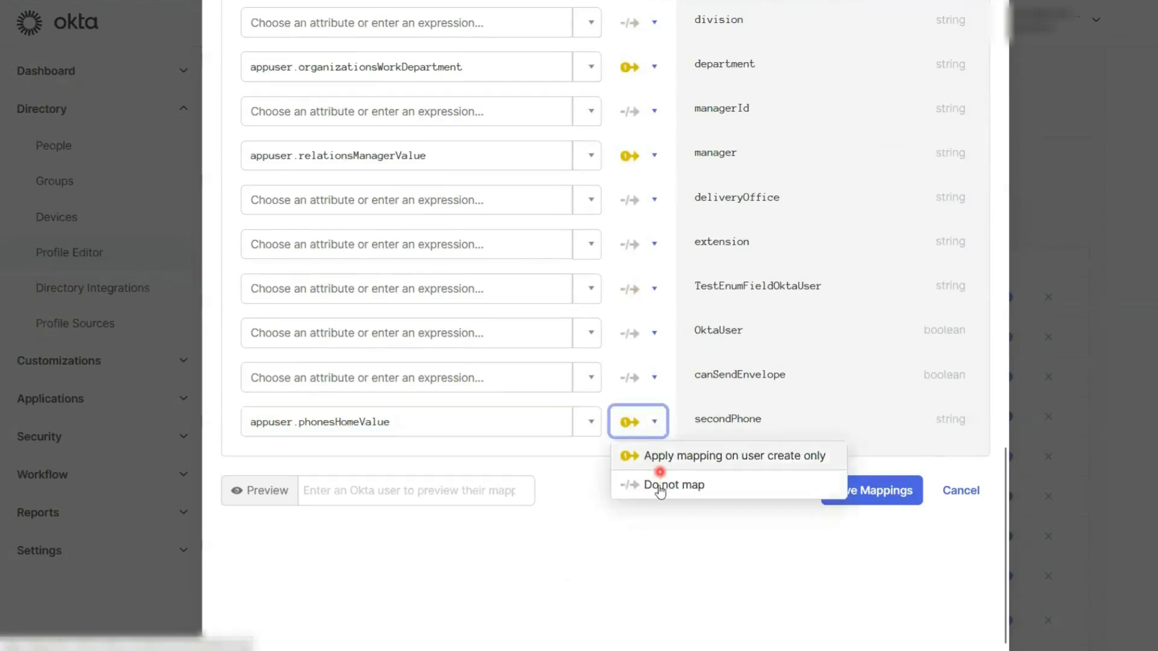
left_click(673, 485)
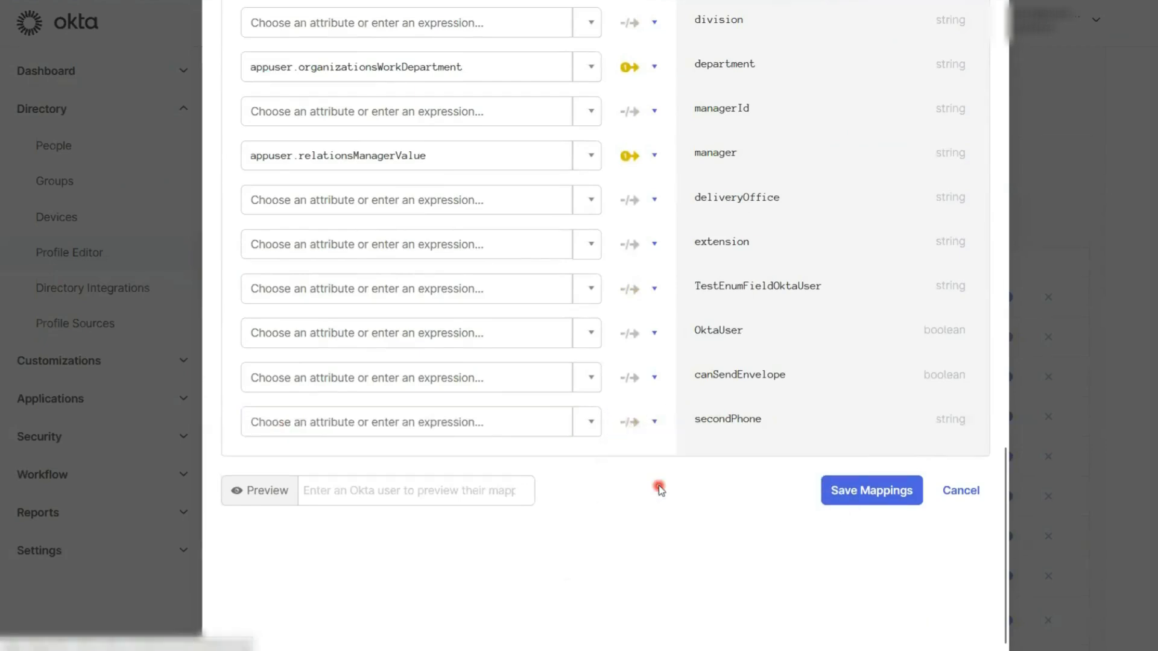
mouse_move(876, 491)
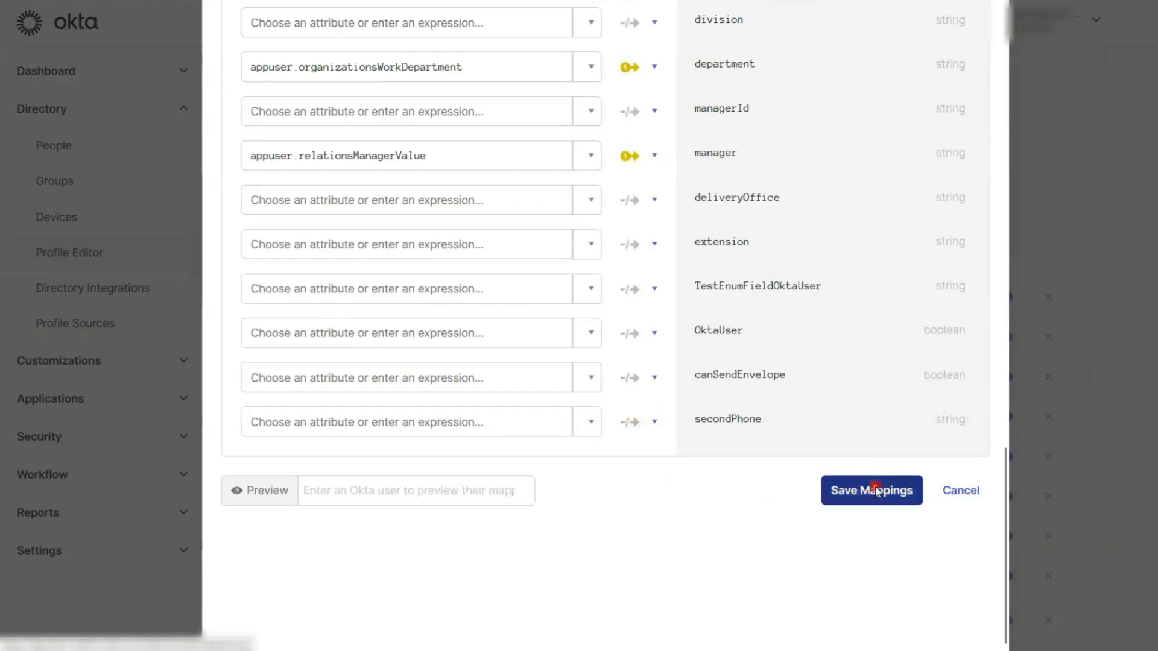
left_click(871, 491)
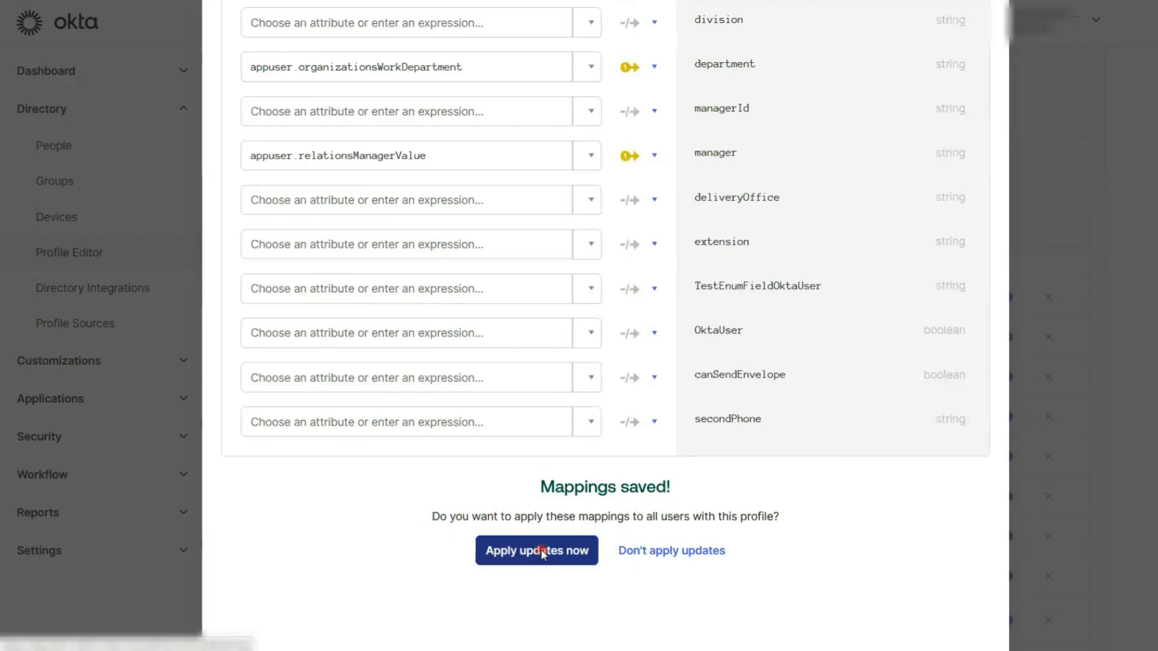
left_click(537, 551)
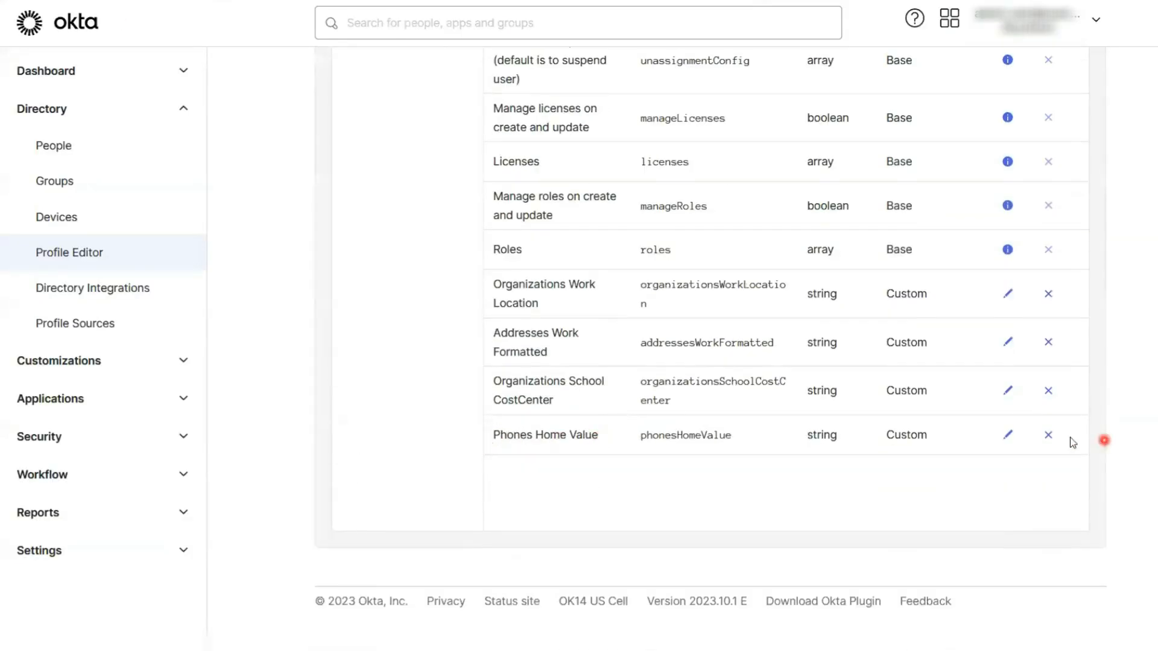
Step: Delete the Phones Home Value (phonesHomeValue) attribute from the profile
left_click(1048, 435)
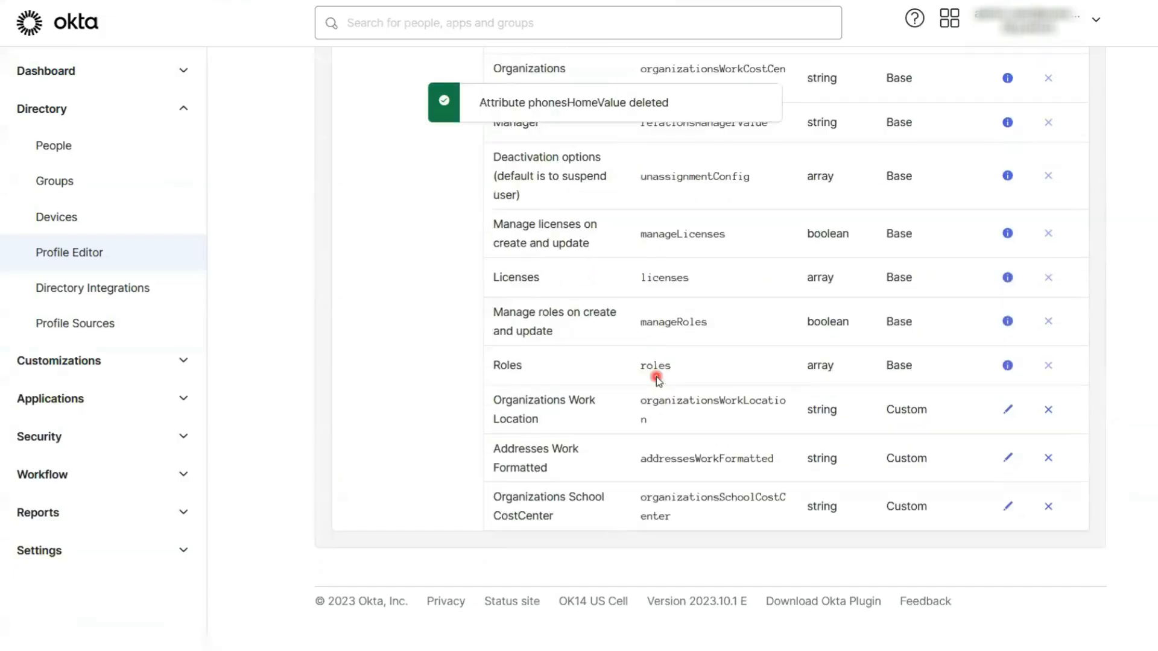
mouse_move(676, 107)
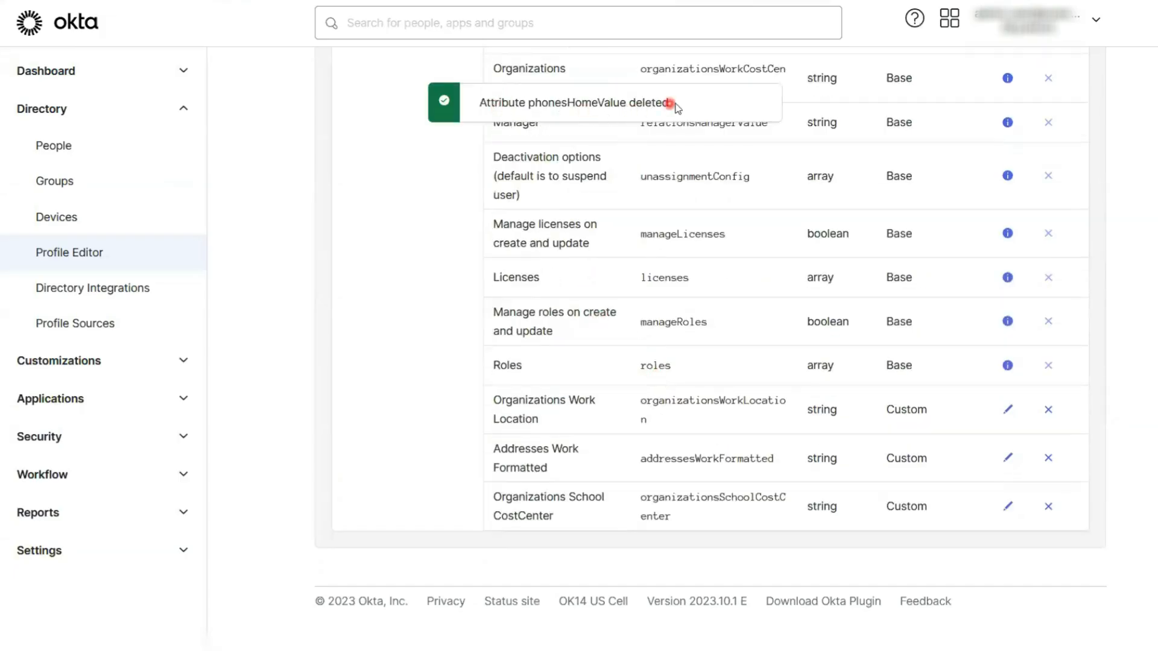